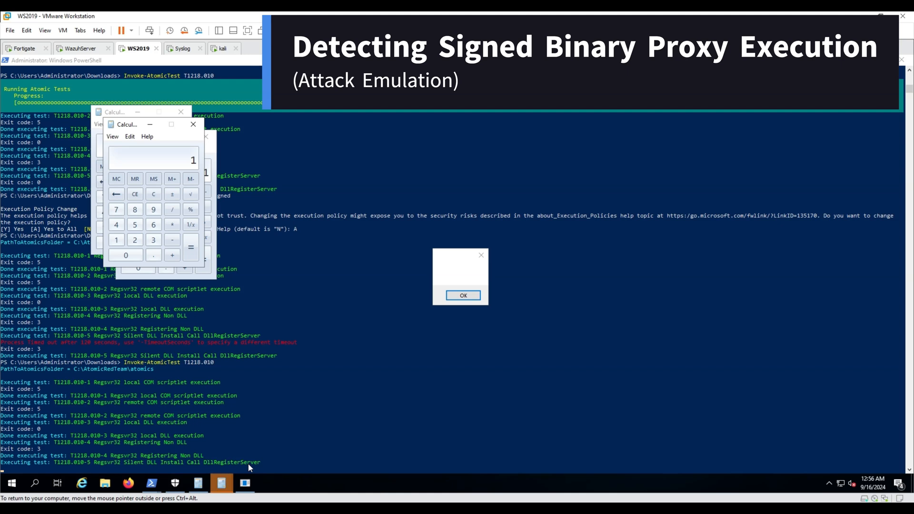
mouse_move(346, 181)
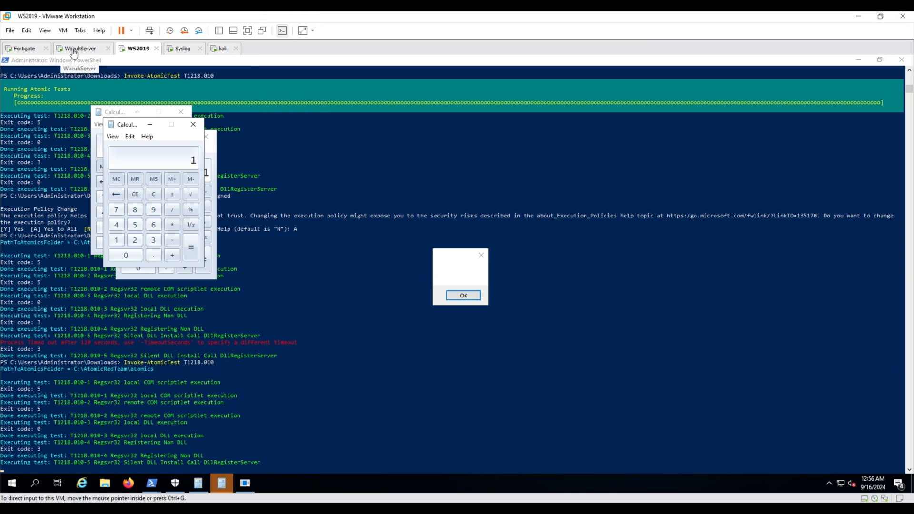
- Reload the WS2019 threat-hunting dashboard to 6,629 hits and scroll to the T1059.003/T1087 events
left_click(77, 49)
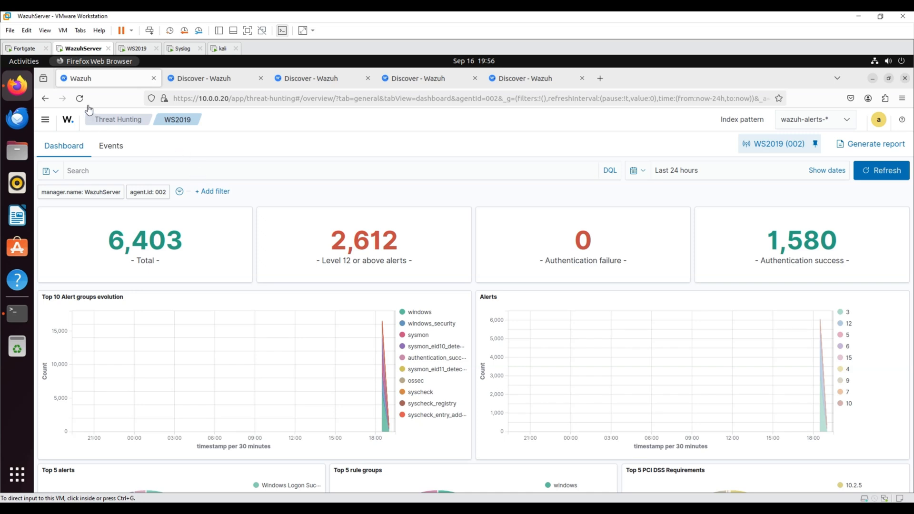
left_click(80, 98)
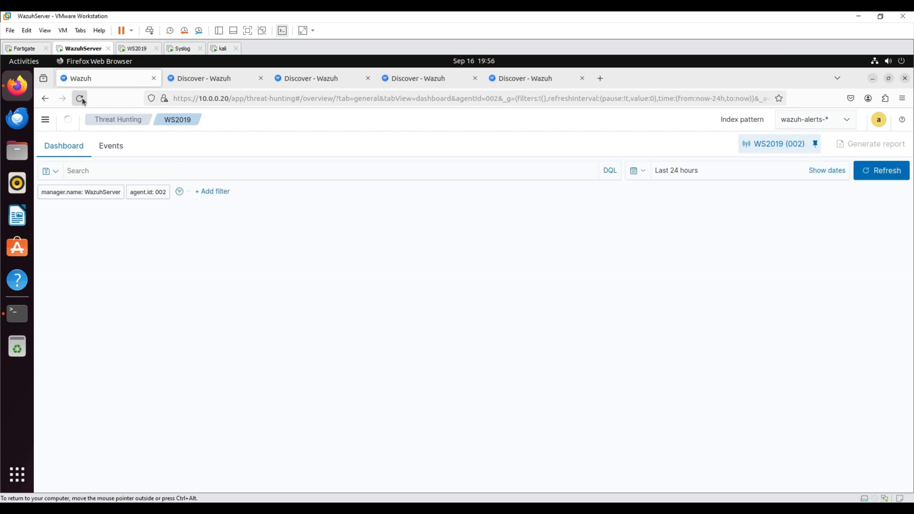
left_click(80, 98)
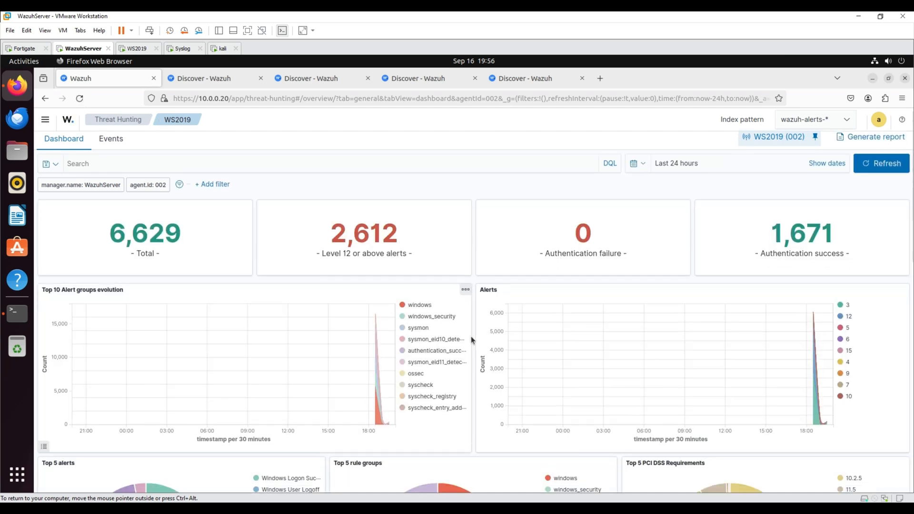
scroll("down", 3)
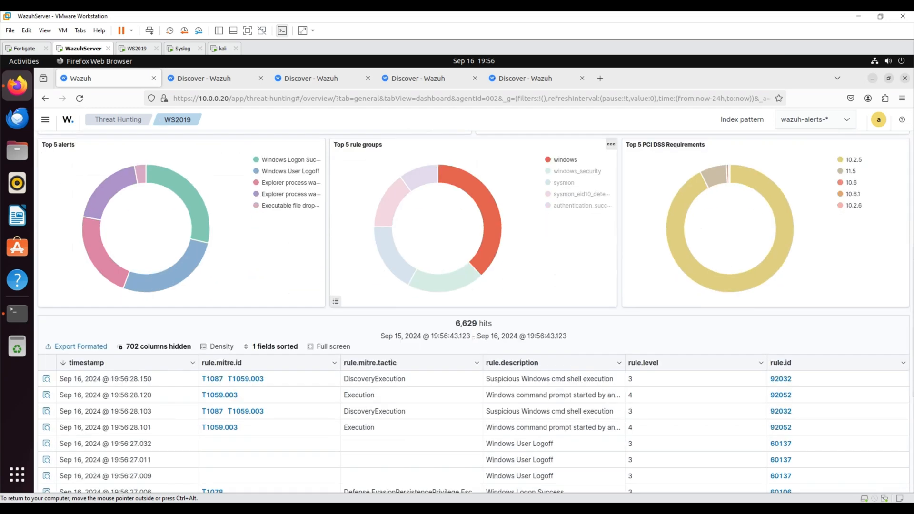
scroll("down", 3)
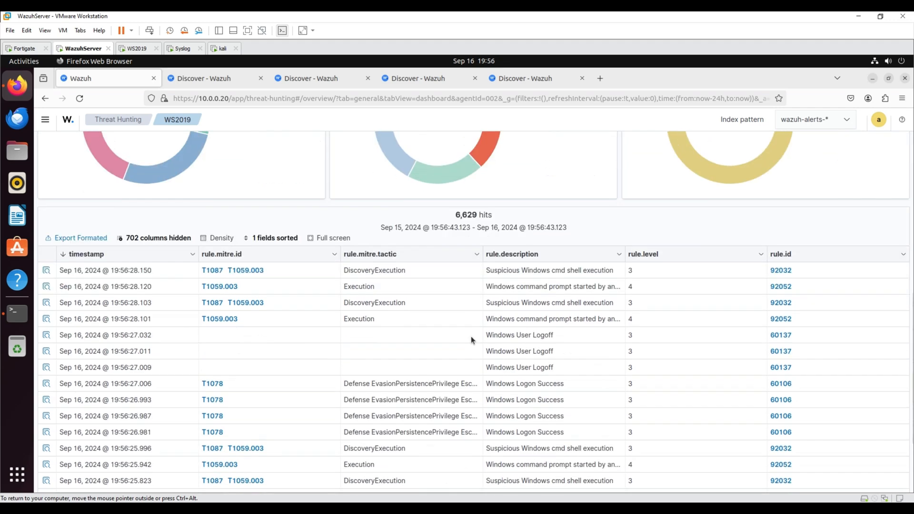
mouse_move(231, 51)
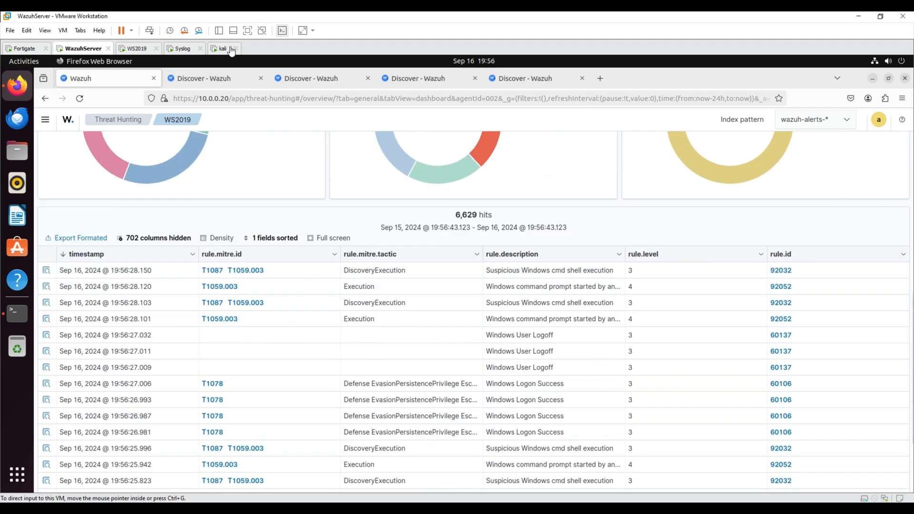
- Check the calc.exe and regsvr32 searches and expand the newest SysWOW64 regsvr32.exe event
left_click(214, 78)
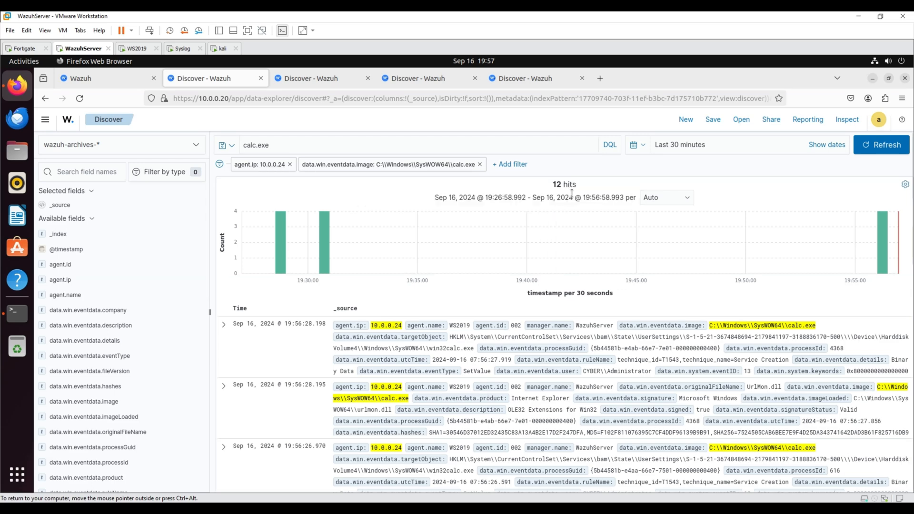
left_click(309, 78)
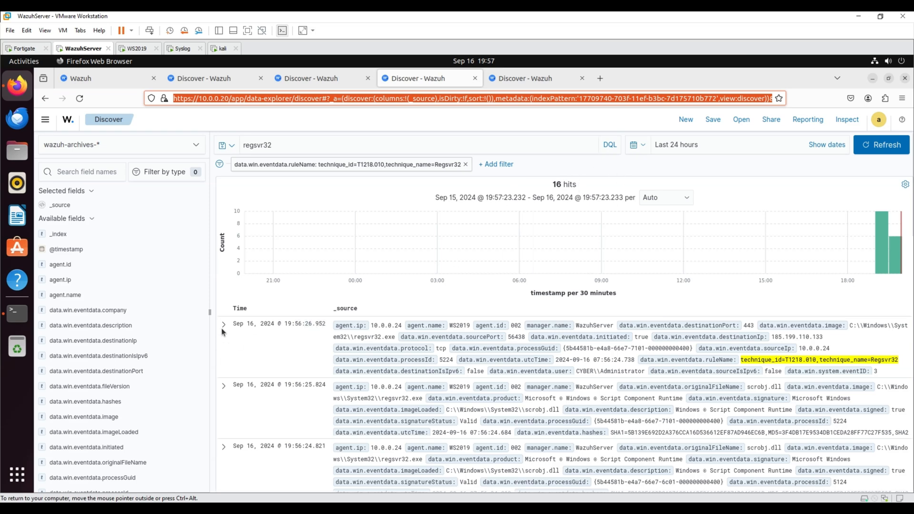
left_click(223, 324)
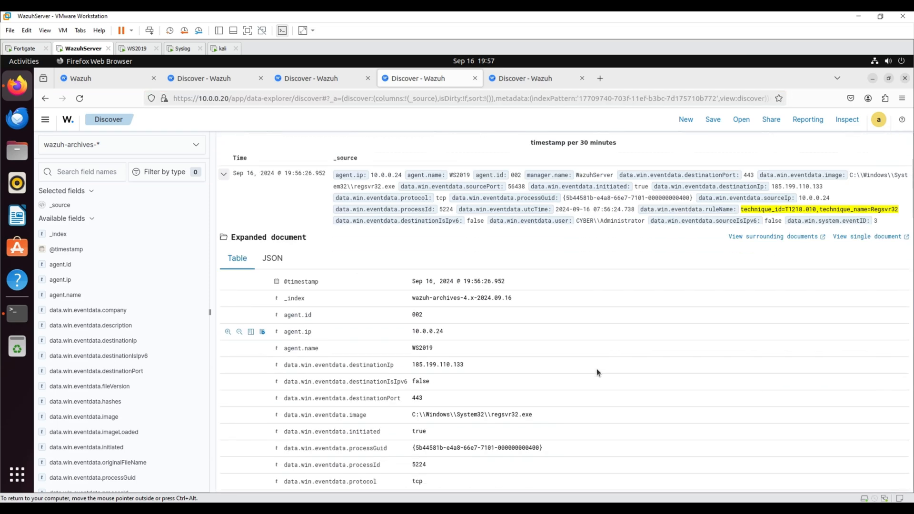
scroll("down", 3)
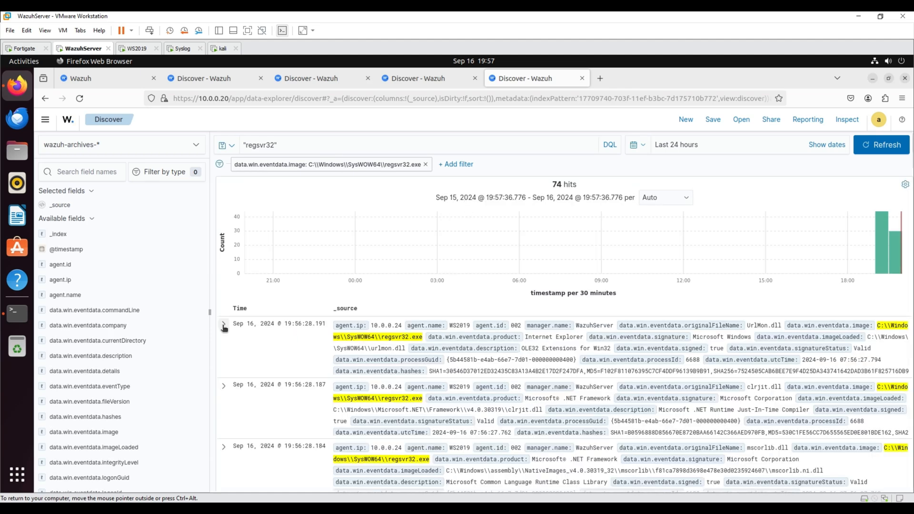
left_click(223, 324)
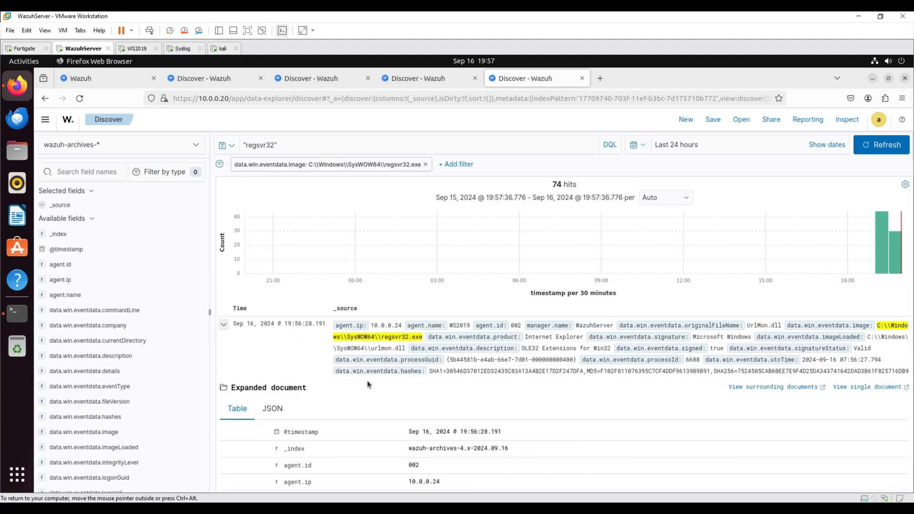
- On Syslog-Ubuntu, back up /usr/bin/w to w.copy, overwrite it with a trojan script, and restart wazuh-agent
left_click(136, 48)
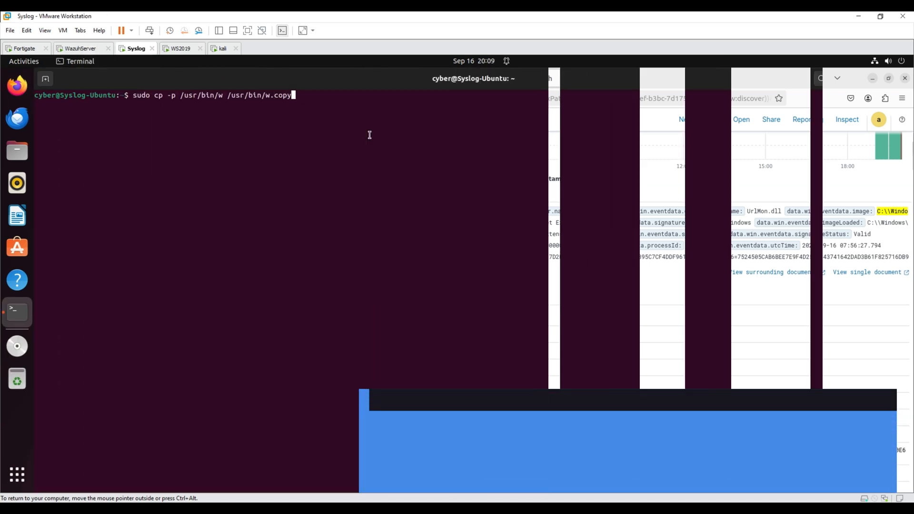
key("Return")
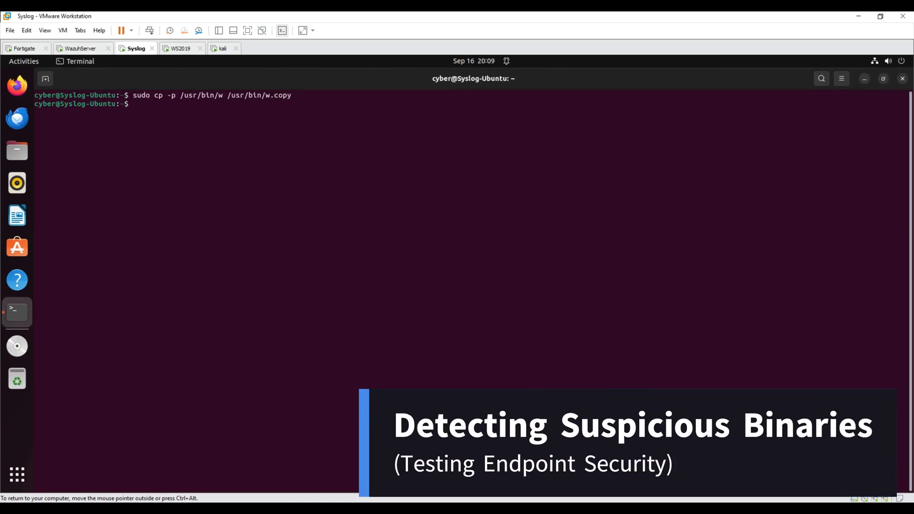
type("sudo tee /usr/bin/w << EOF")
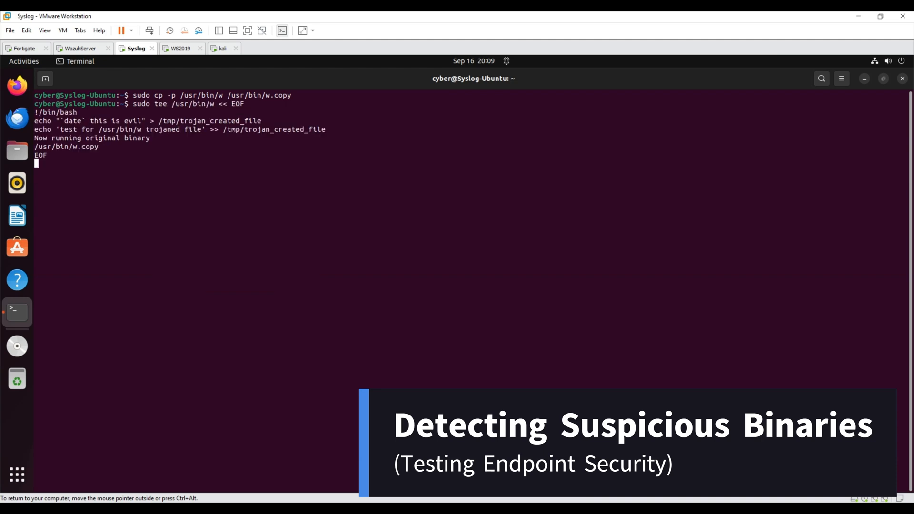
key("Return")
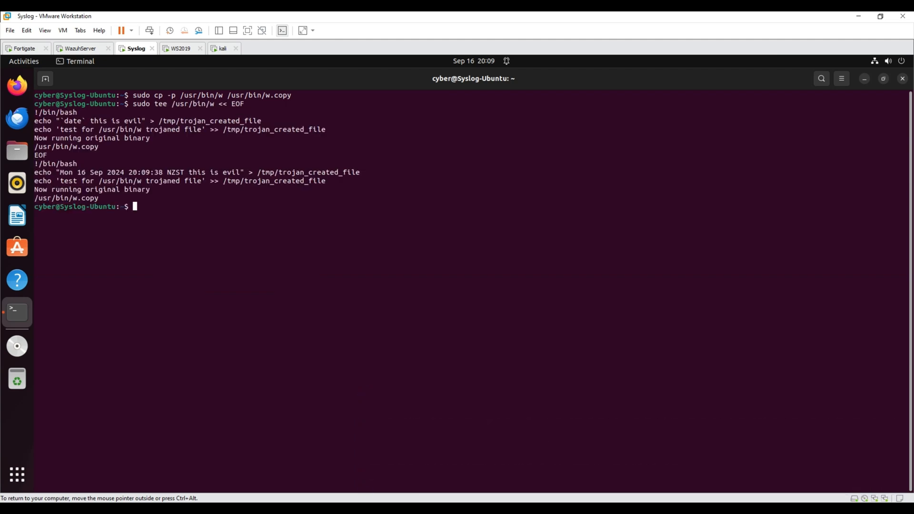
type("clear")
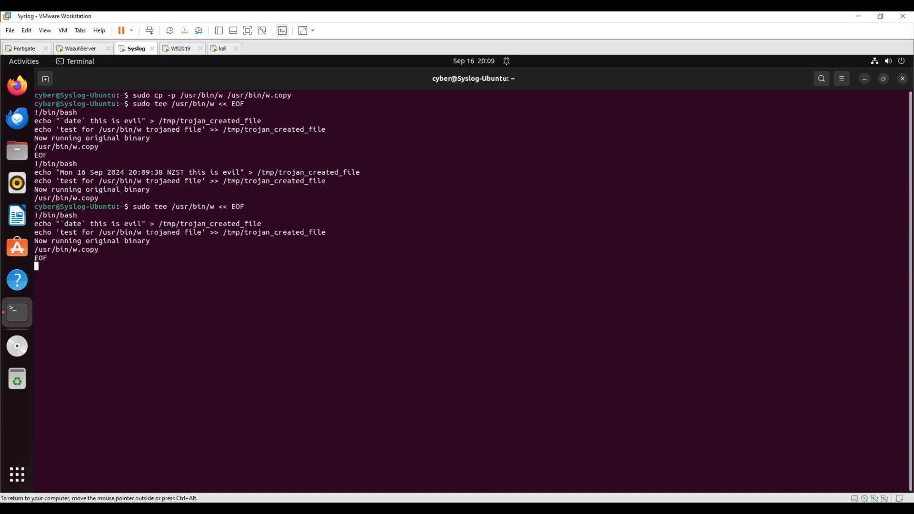
type("sudo systemctl restart wazuh-agent")
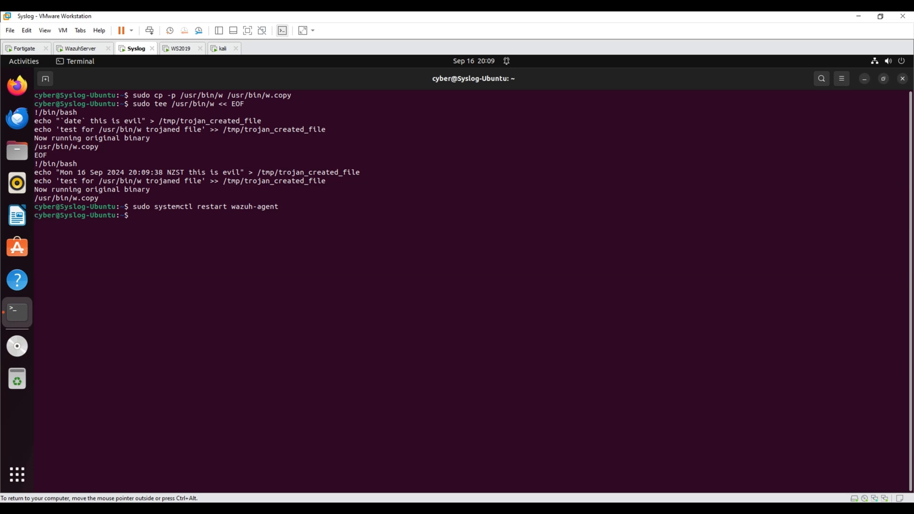
- Reload the Syslog-Ubuntu rootcheck events to show 20 anomaly detection hits
left_click(81, 49)
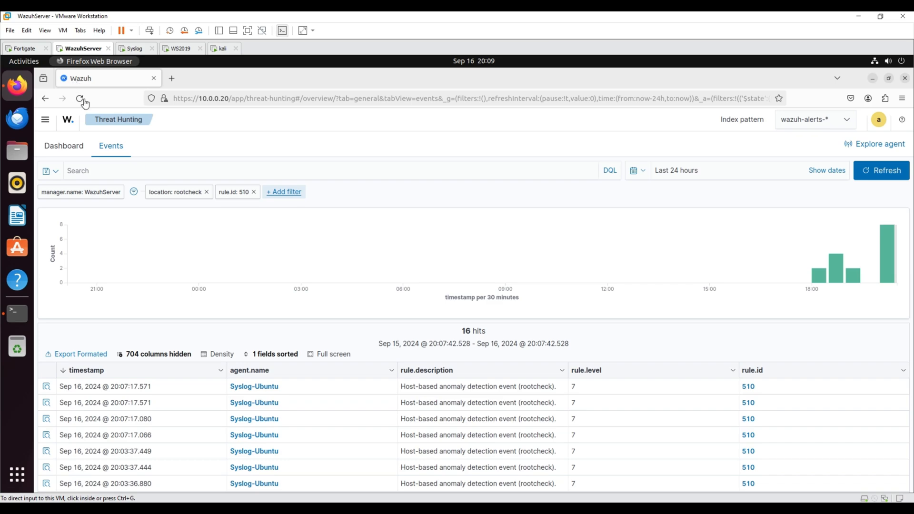
left_click(80, 98)
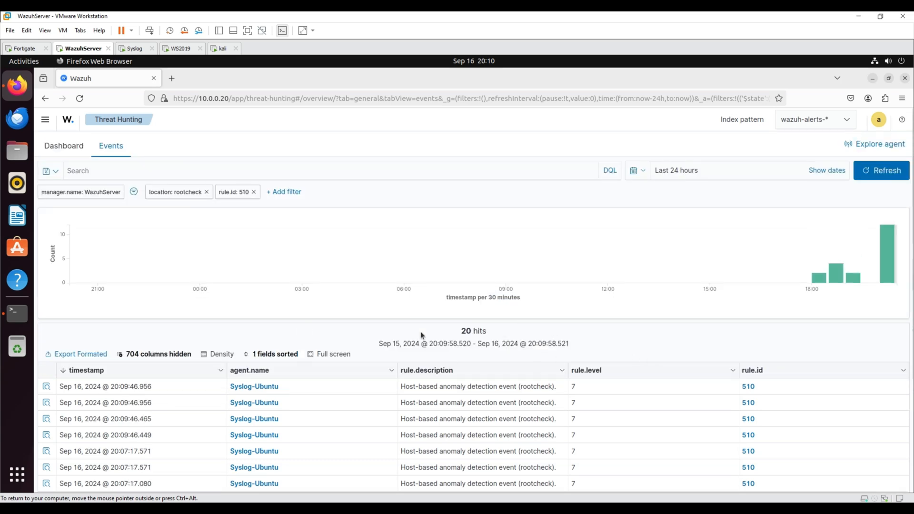
scroll("down", 3)
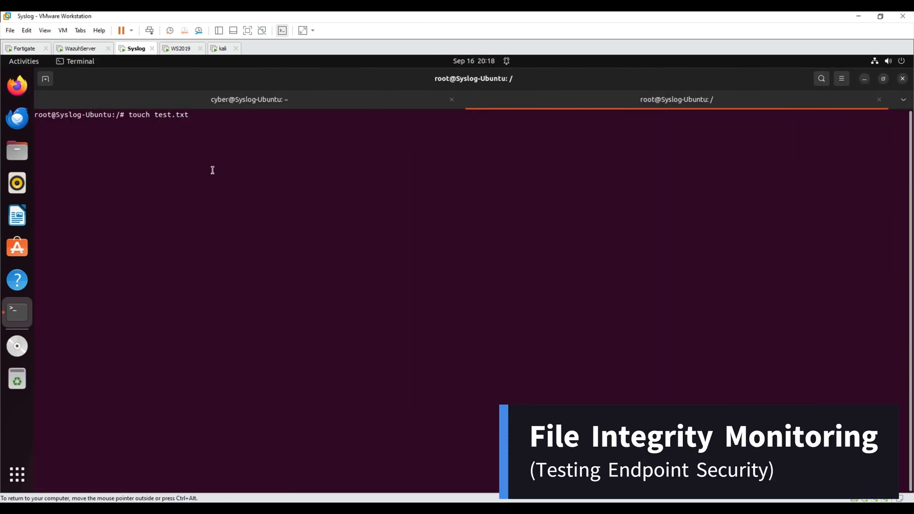
- View and list test.txt, then remove it with rm test.txt
type("clear")
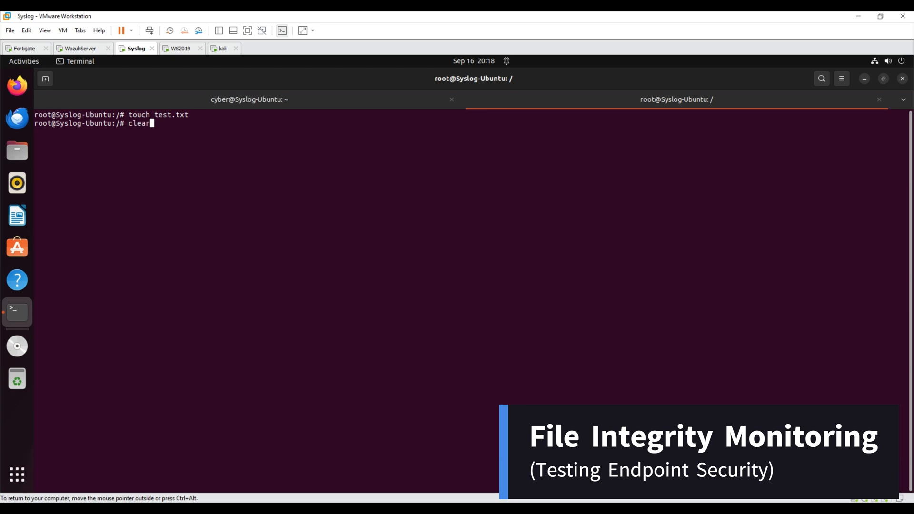
type("cat test.txt")
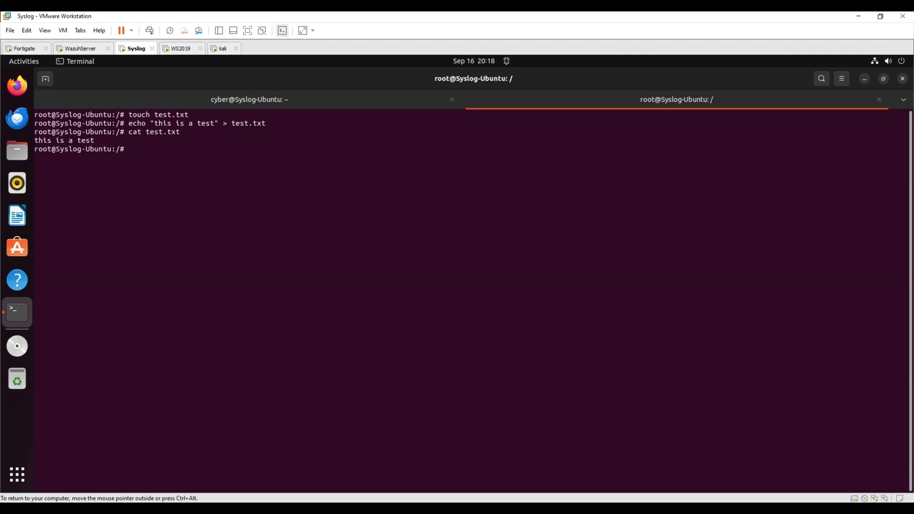
type("ls")
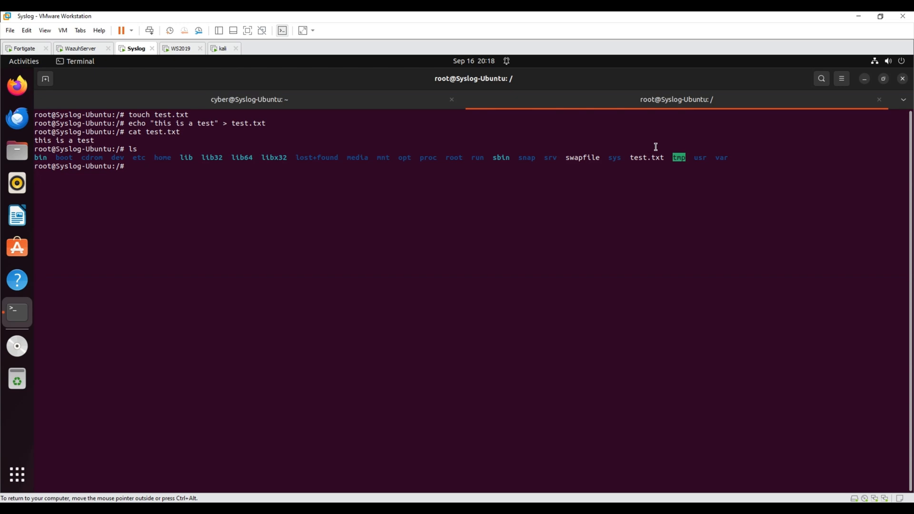
mouse_move(366, 166)
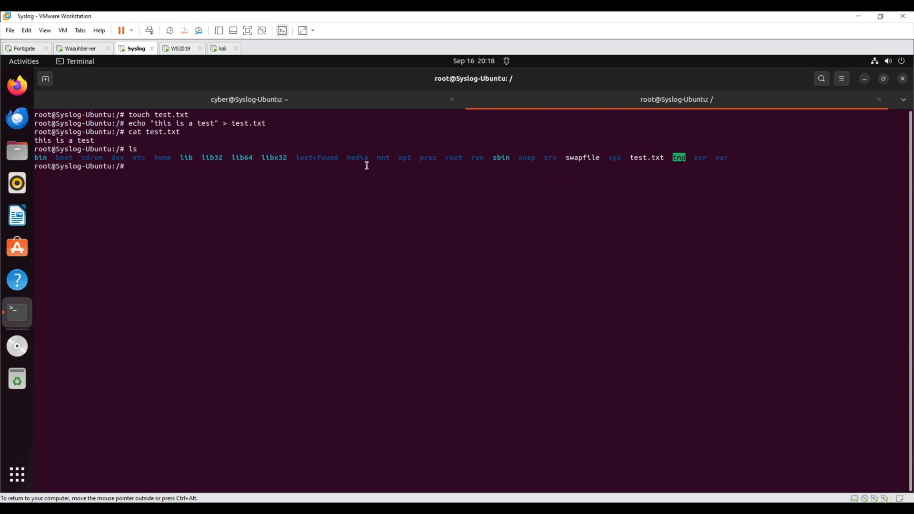
type("rm test.txt")
type("ls")
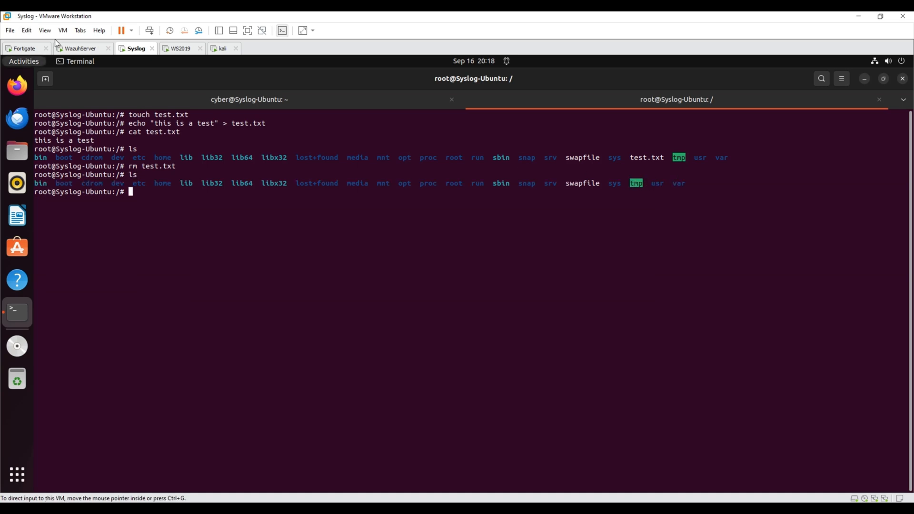
- Refresh the rule 550/553/554 file integrity events to show the Syslog-Ubuntu 'File added' alert
left_click(80, 49)
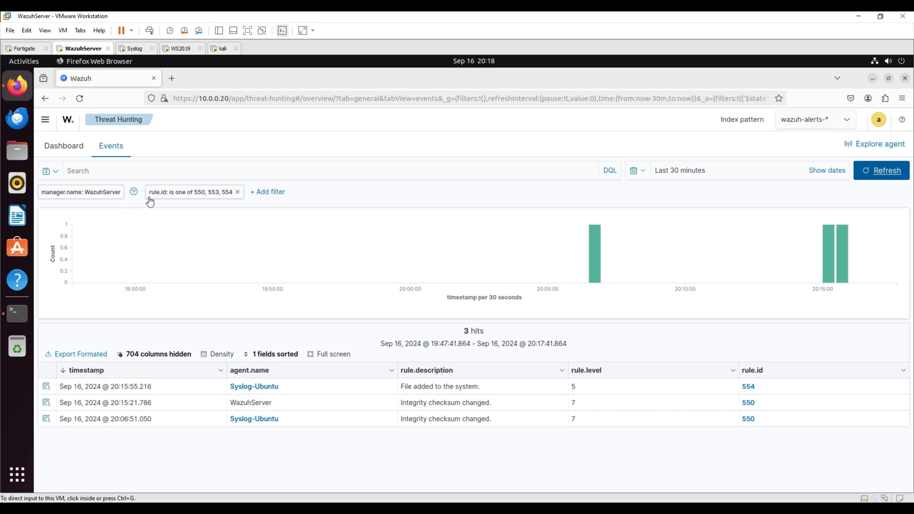
left_click(80, 98)
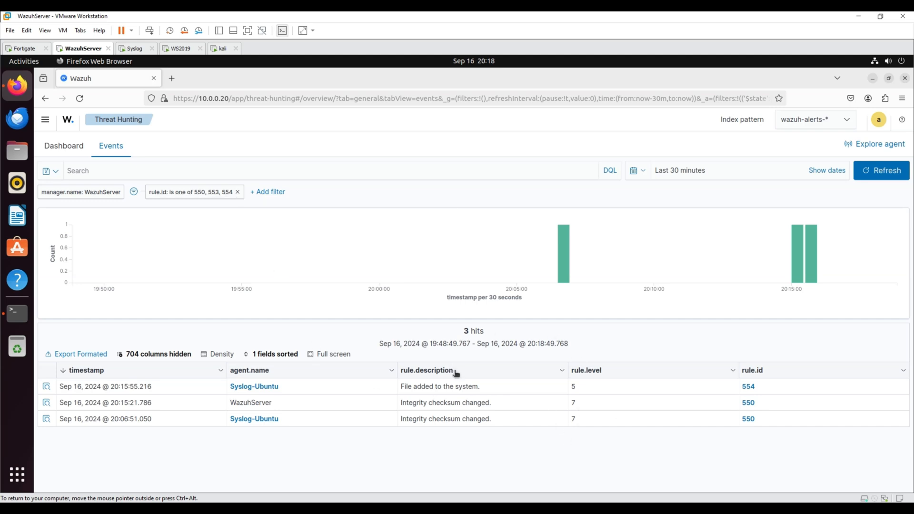
mouse_move(433, 30)
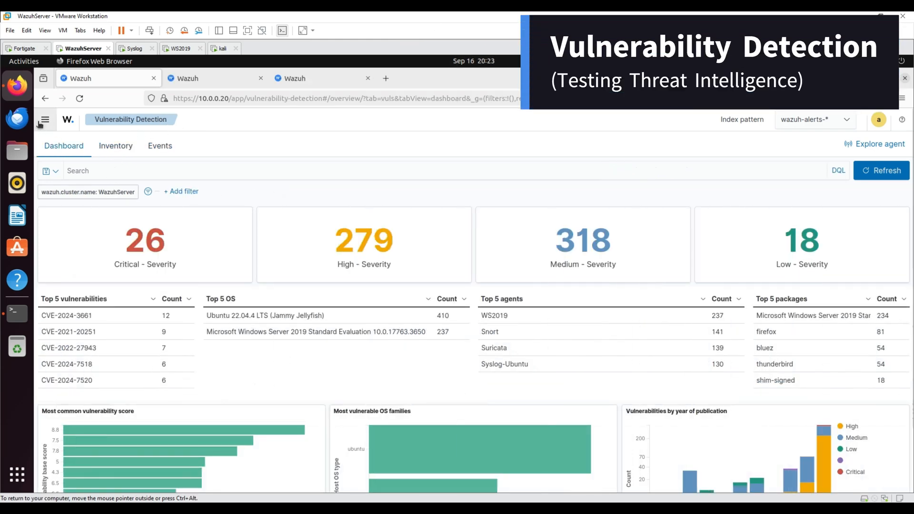
- Review the WS2019 and Syslog-Ubuntu vulnerability inventories, then show last-24-hour events
left_click(44, 119)
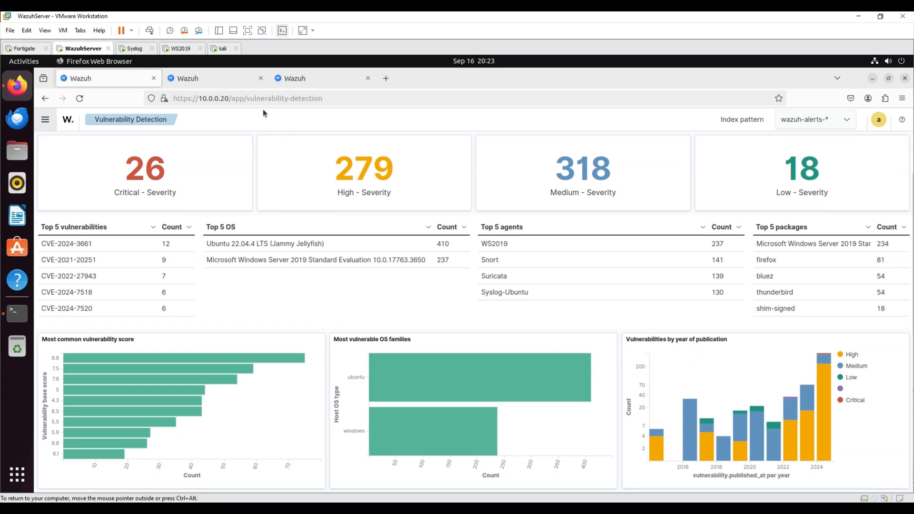
left_click(115, 145)
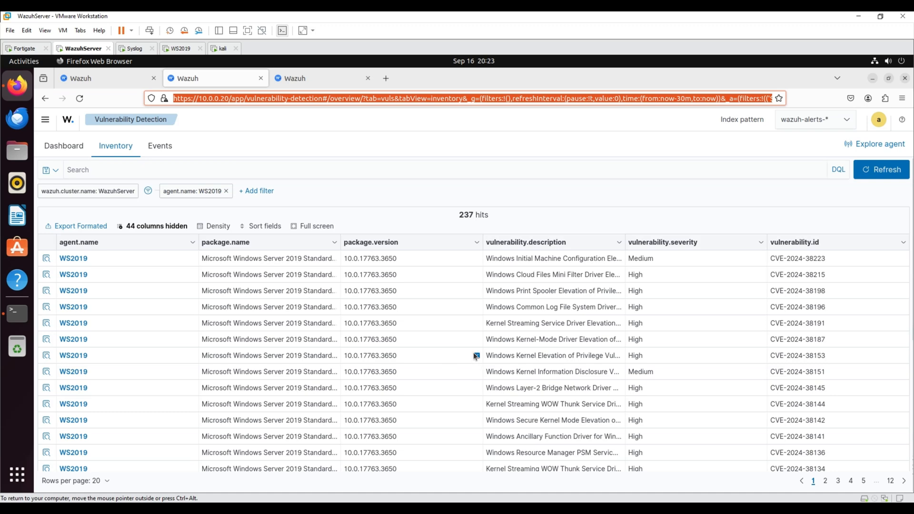
mouse_move(159, 149)
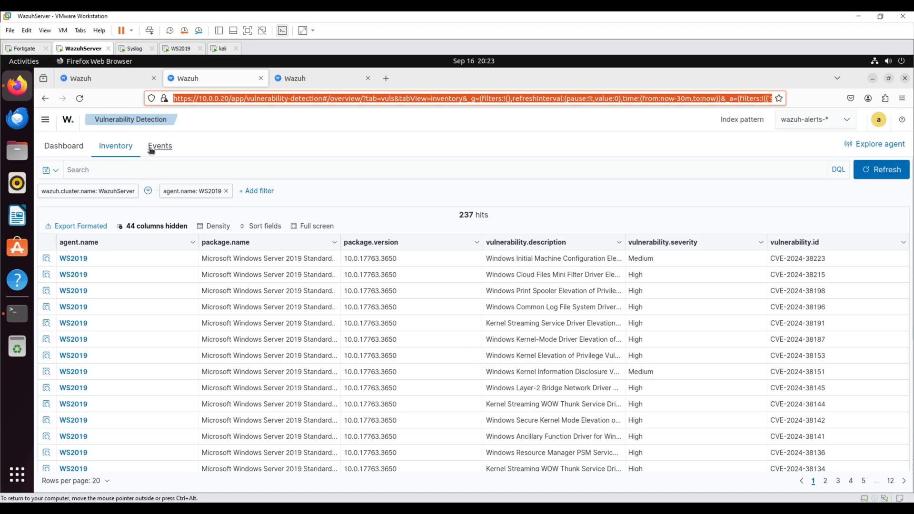
left_click(322, 78)
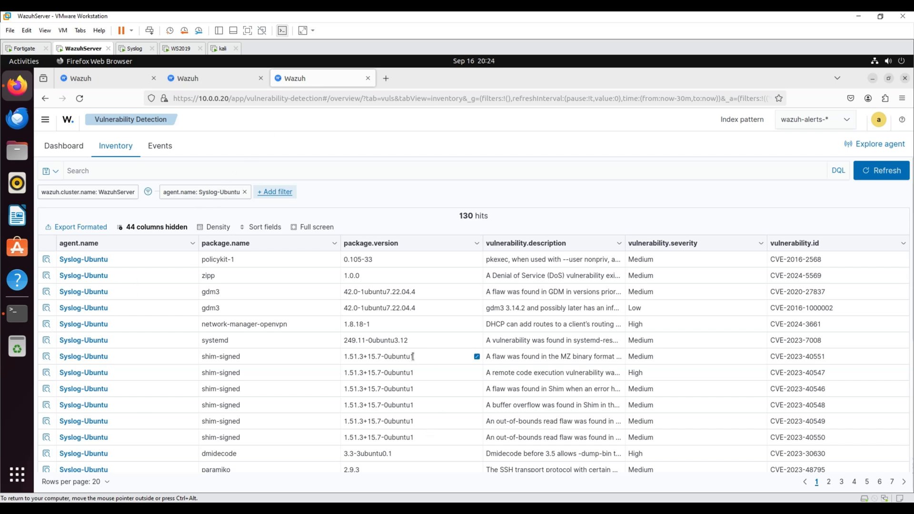
left_click(223, 49)
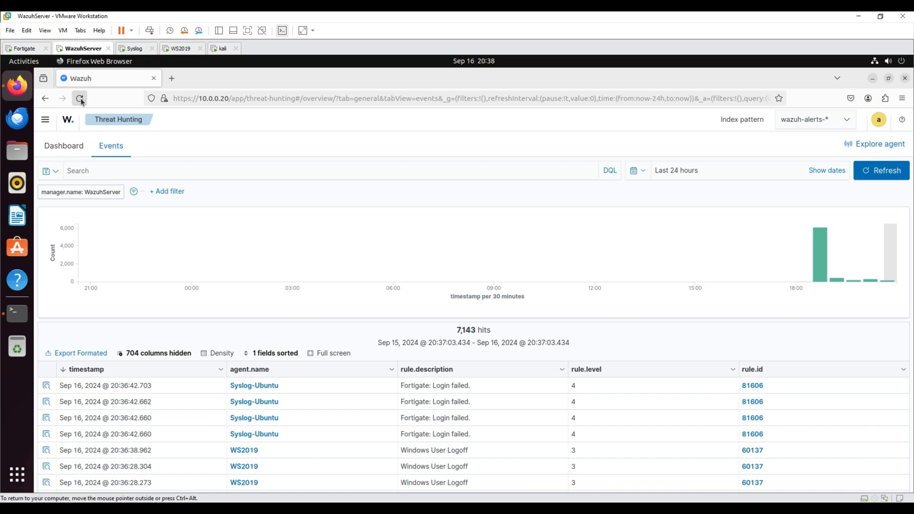
- Reload events to 7,210 hits and inspect the Fortigate alert saying login was disabled after 3 attempts
left_click(80, 98)
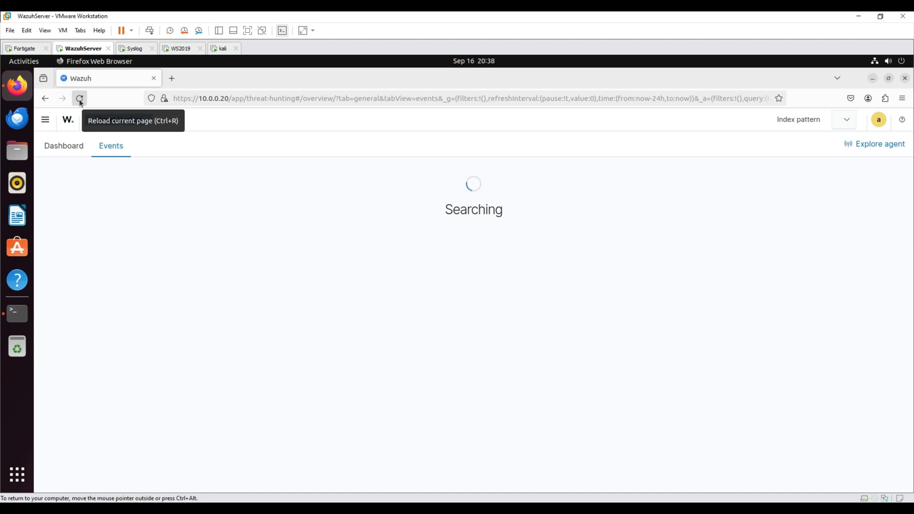
left_click(80, 98)
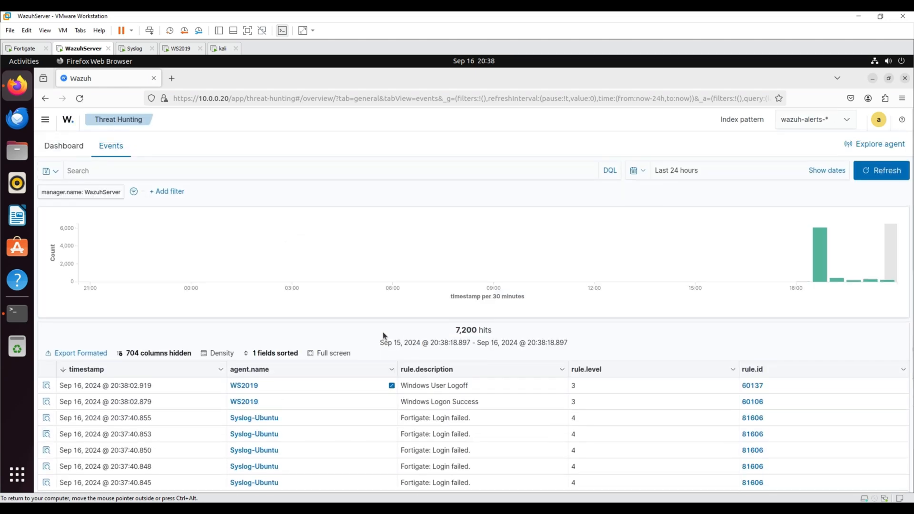
scroll("down", 3)
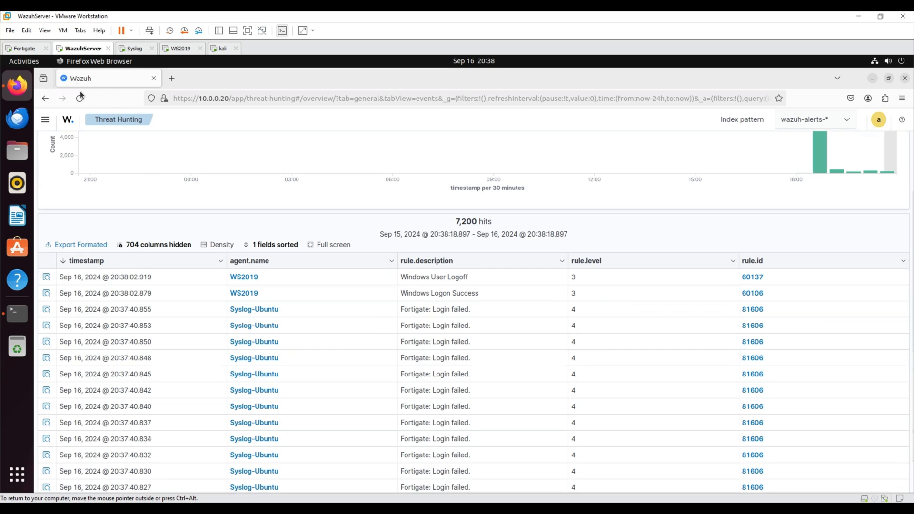
left_click(79, 98)
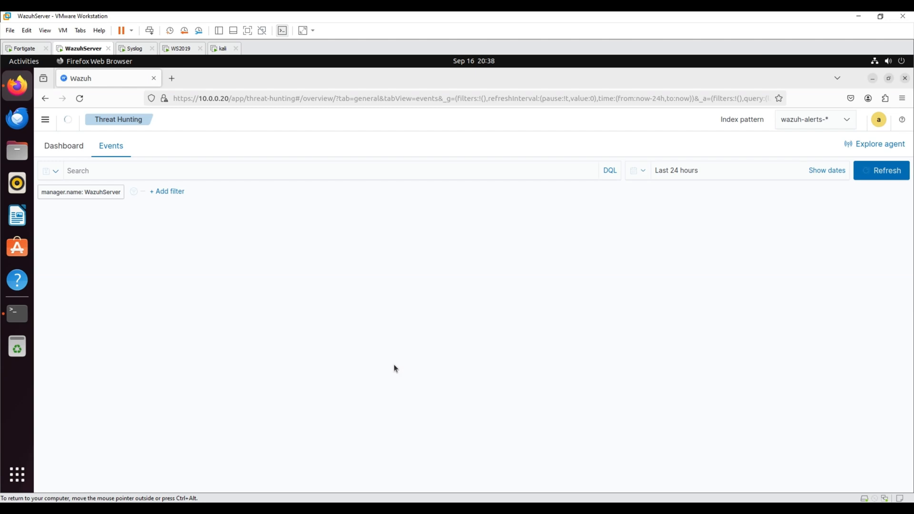
left_click(886, 170)
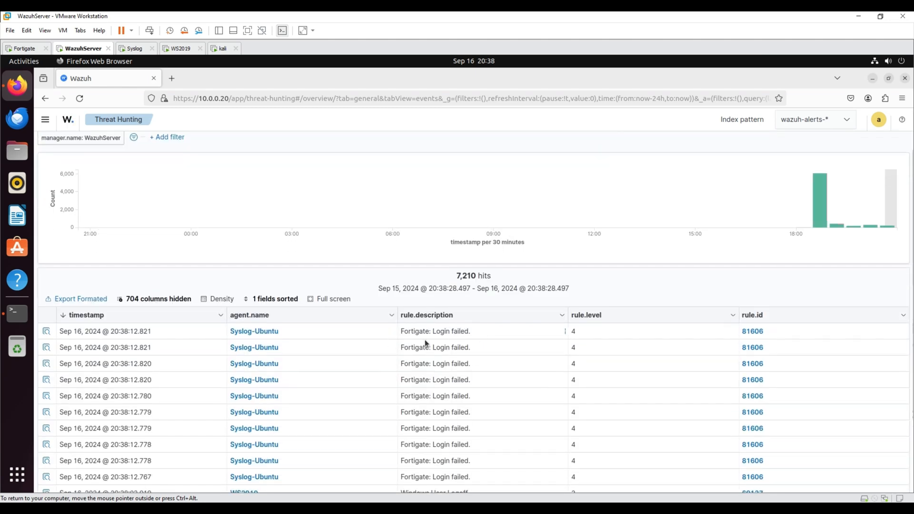
left_click(47, 331)
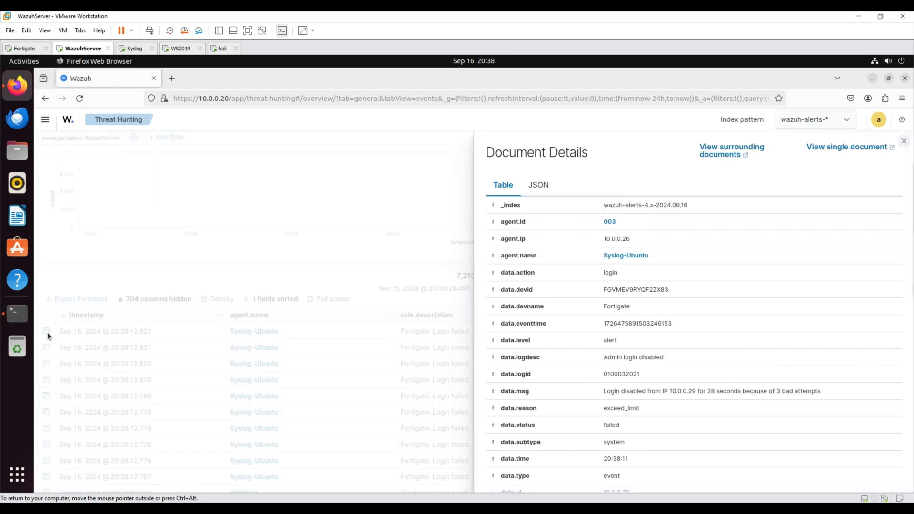
double_click(611, 390)
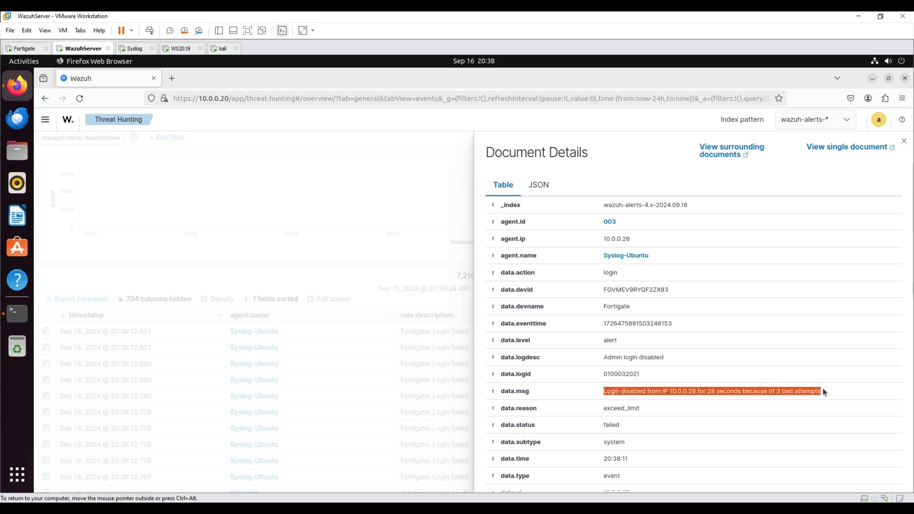
left_click(130, 48)
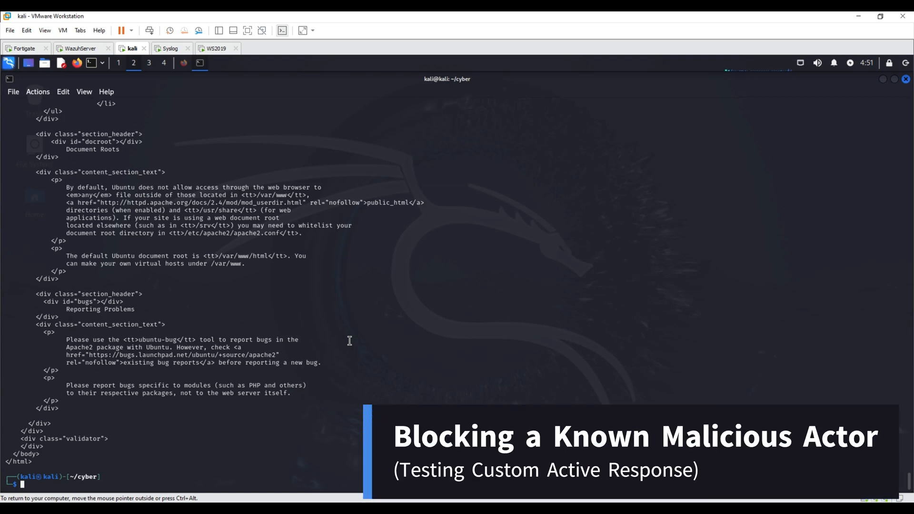
type("curl http://10.0.0.26")
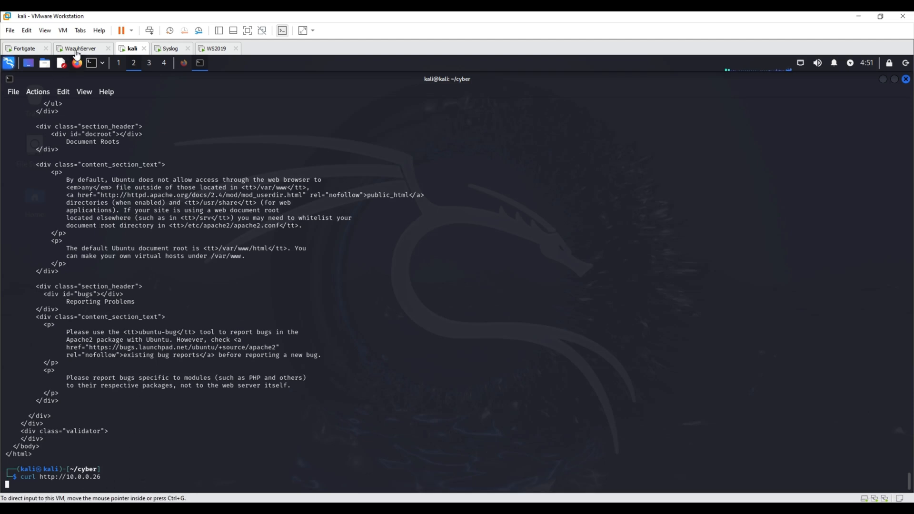
left_click(82, 49)
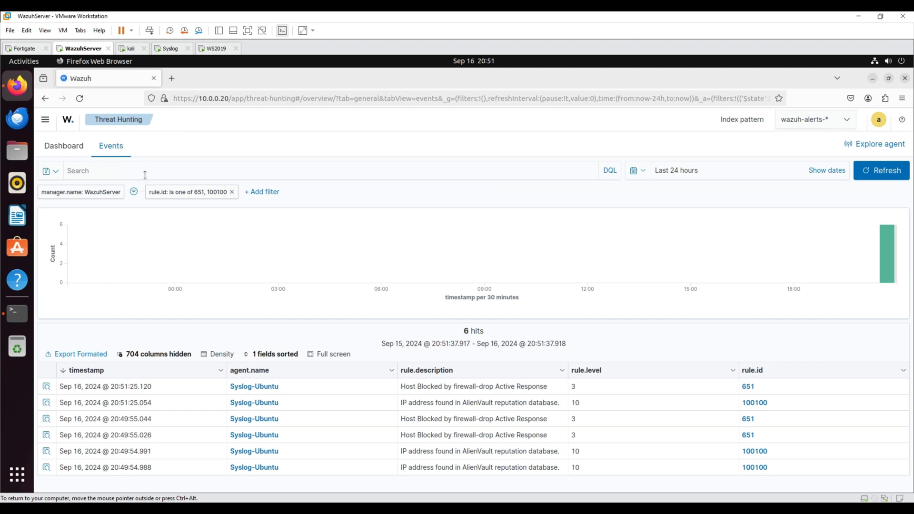
mouse_move(173, 444)
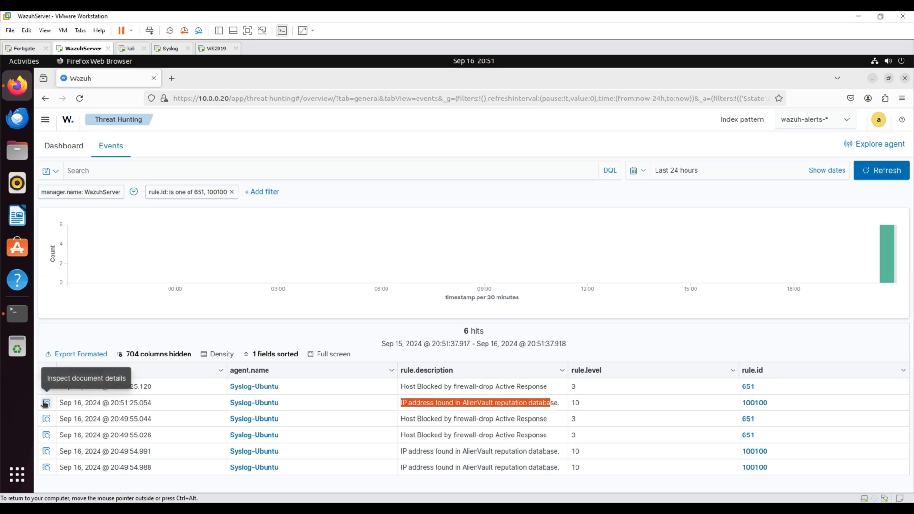
- Select the Host Blocked and AlienVault reputation alert descriptions in the rule 651/100100 events
left_click(45, 402)
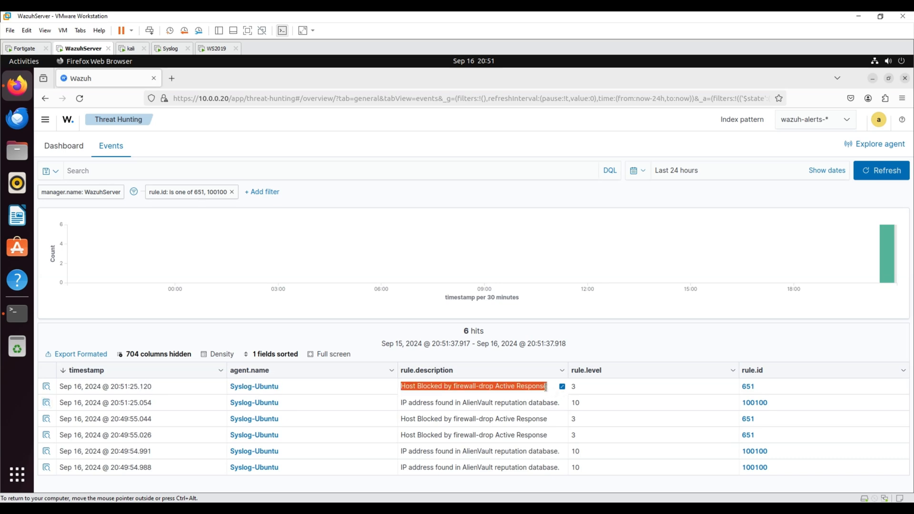
left_click(46, 387)
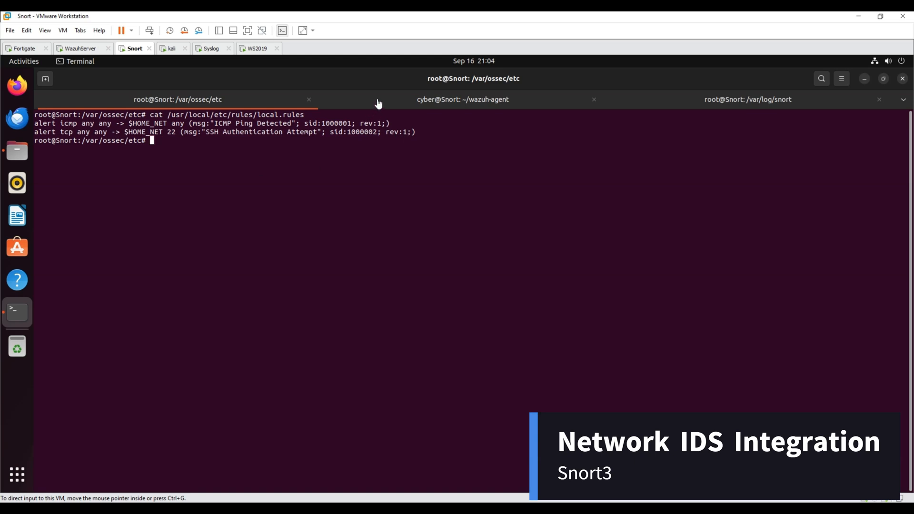
- Start Snort 3 in passive pcap mode on ens32, then switch to the Kali VM
left_click(462, 99)
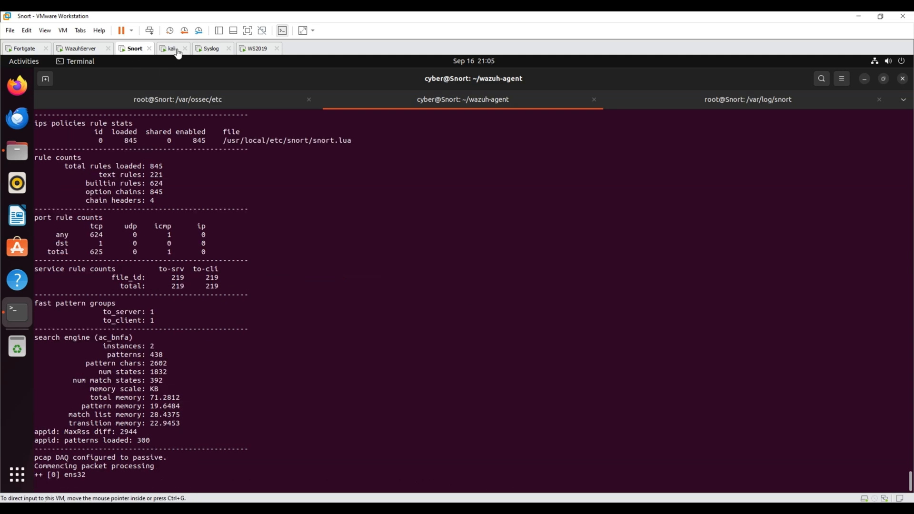
left_click(173, 49)
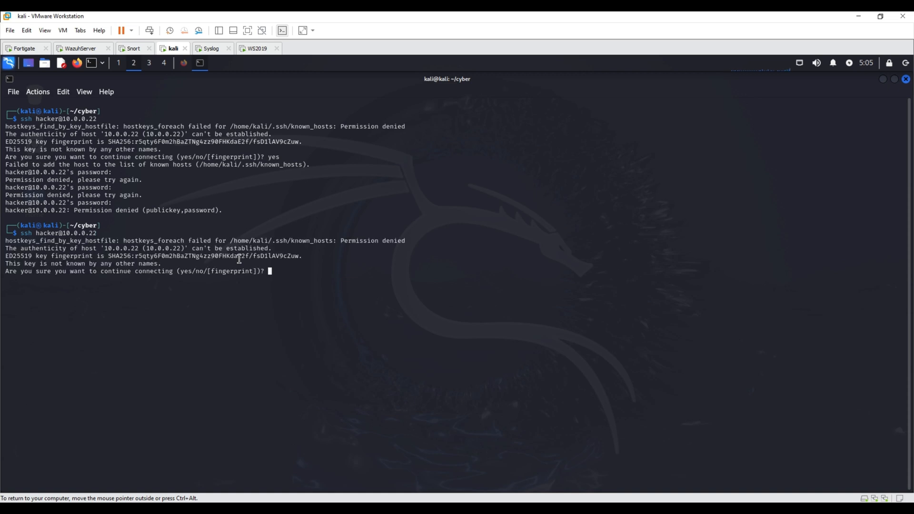
- Fail SSH logins as hacker to 10.0.0.22, then ping that host six times
type("yes")
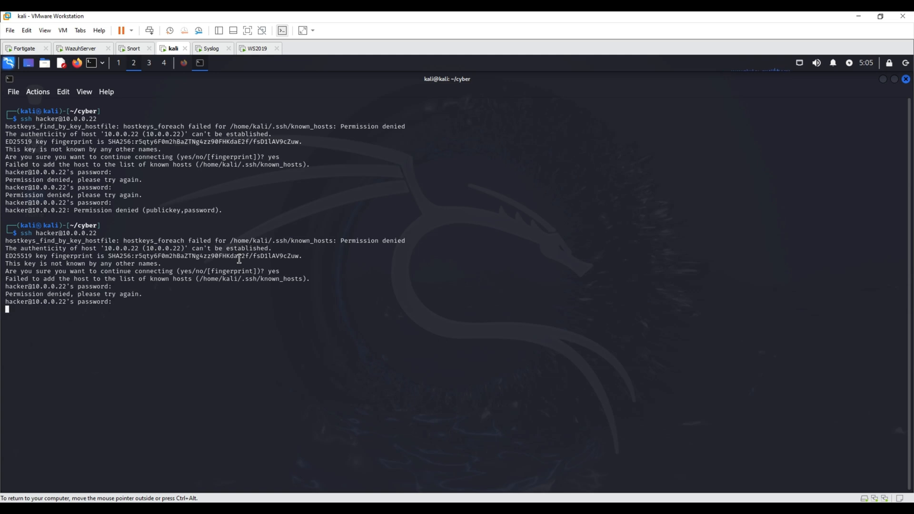
key("Return")
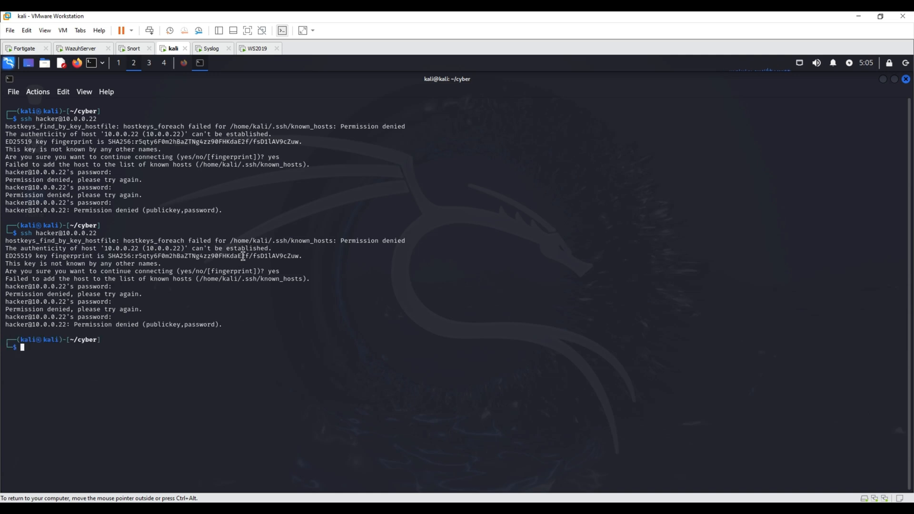
type("ping 10.0.0.22")
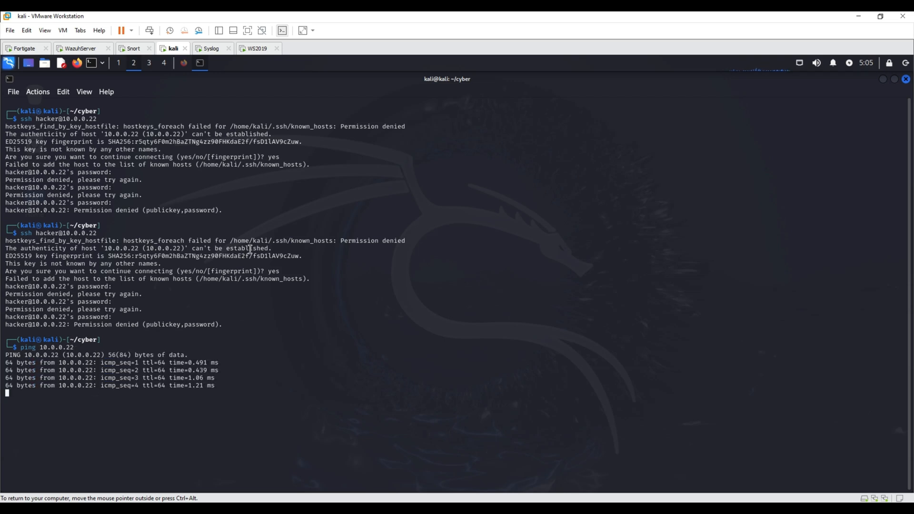
key("ctrl+c")
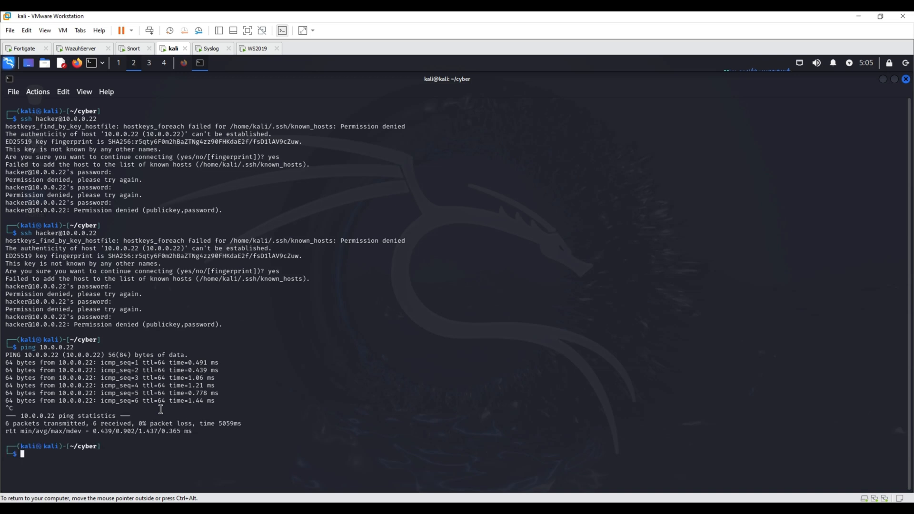
mouse_move(210, 48)
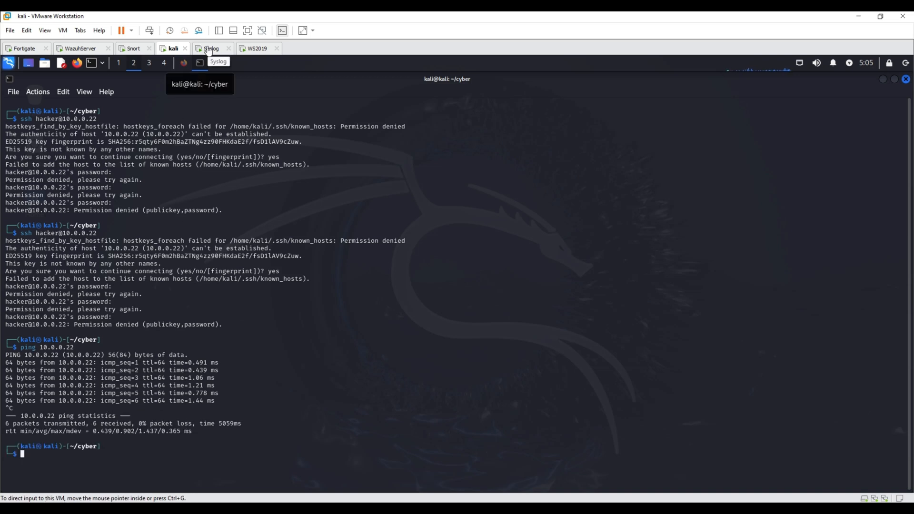
left_click(134, 48)
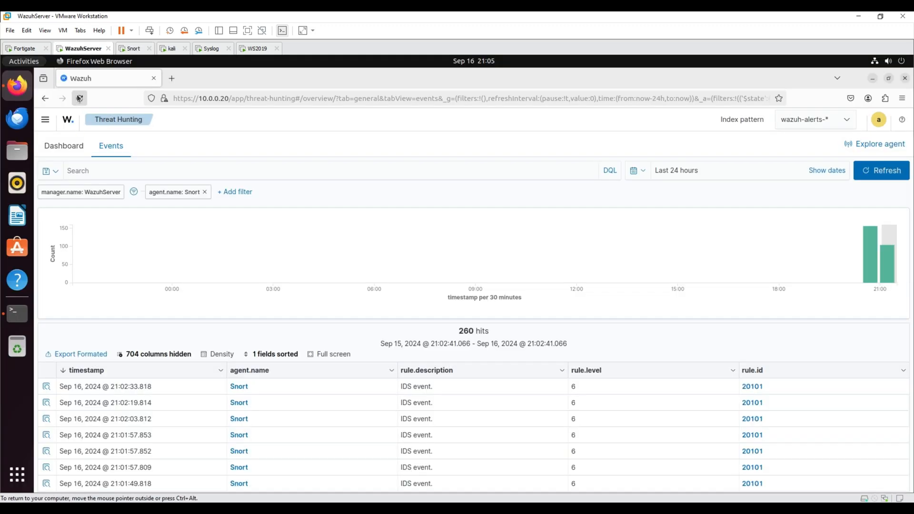
- Reload Snort events, inspect an alert's details, and page through to results page 3
left_click(80, 98)
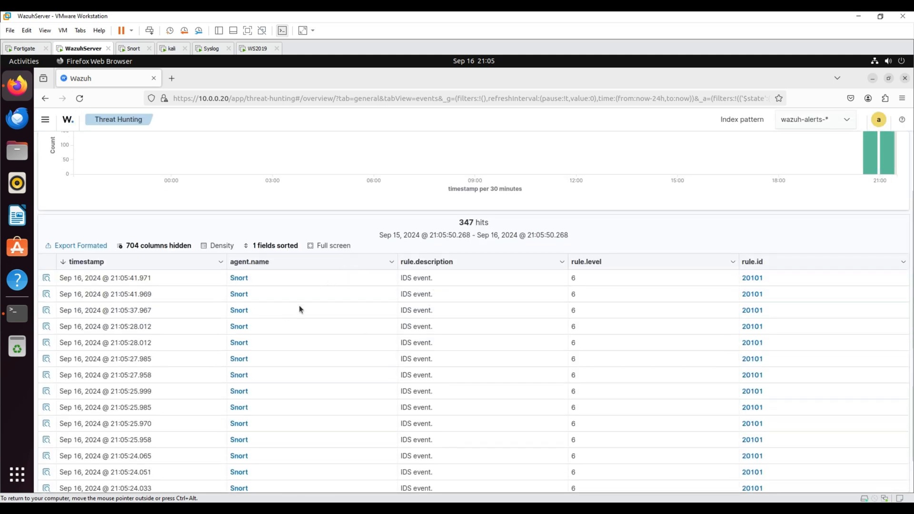
mouse_move(46, 278)
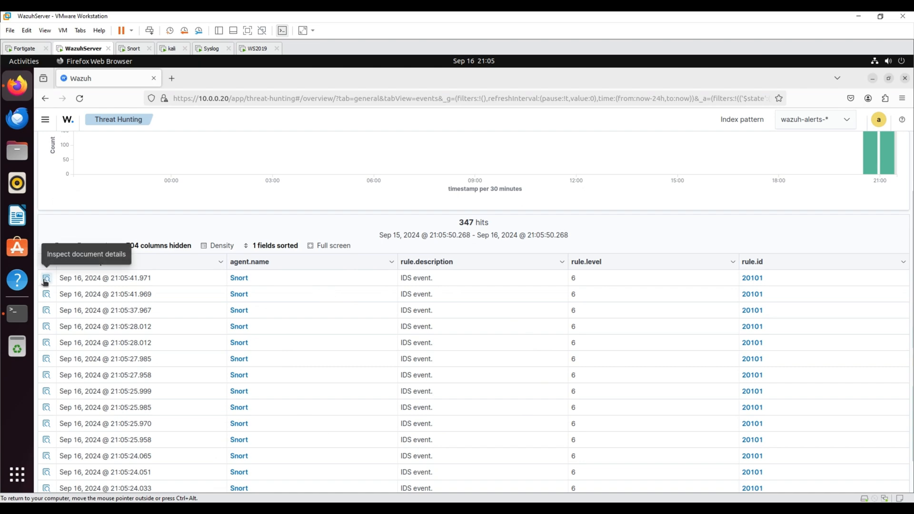
mouse_move(46, 301)
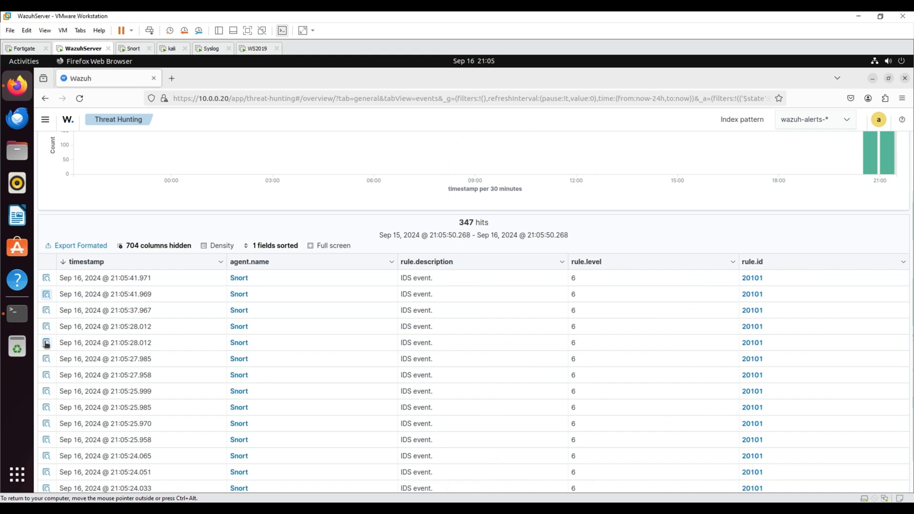
left_click(46, 343)
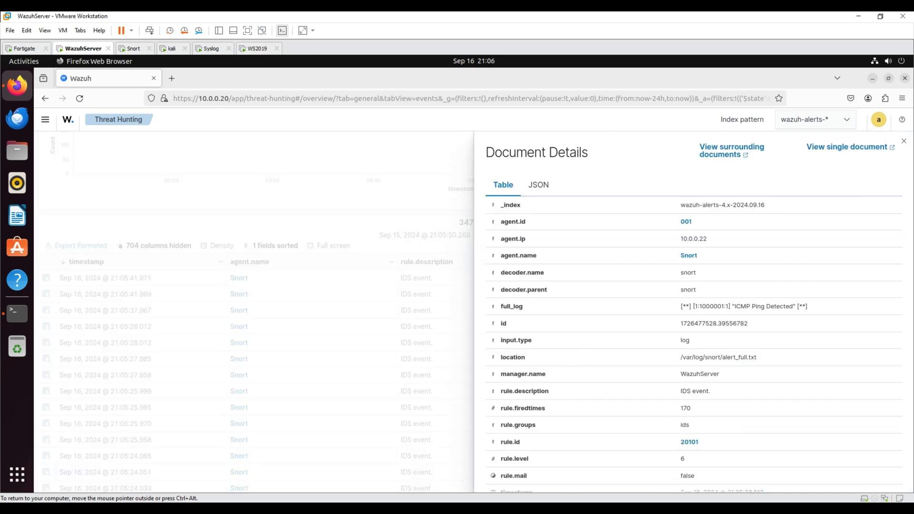
double_click(699, 306)
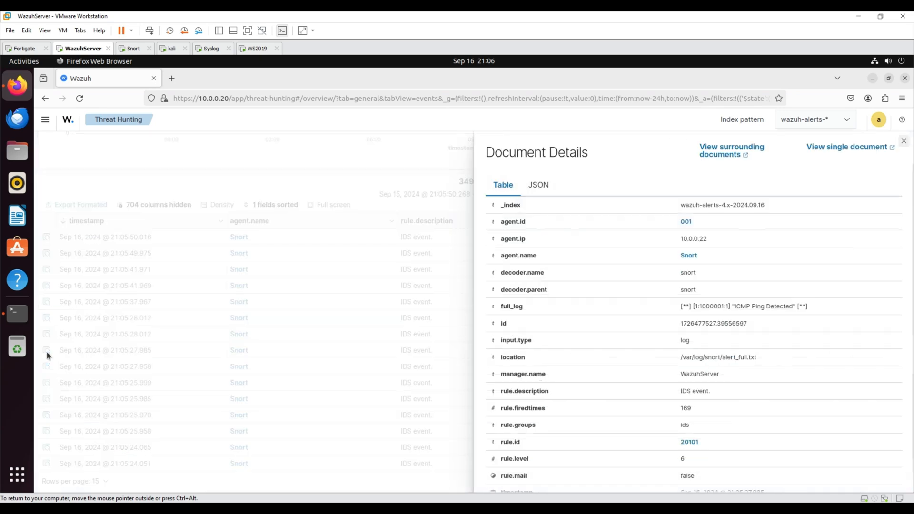
left_click(903, 140)
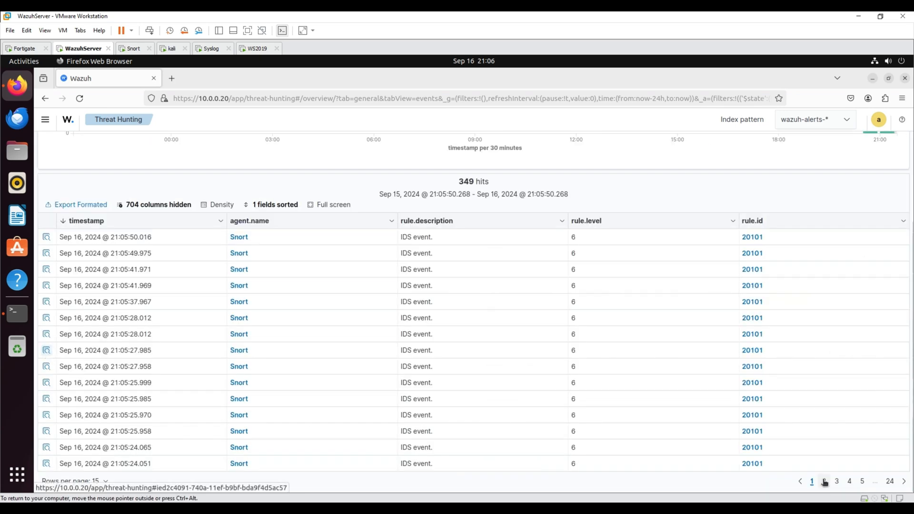
left_click(823, 481)
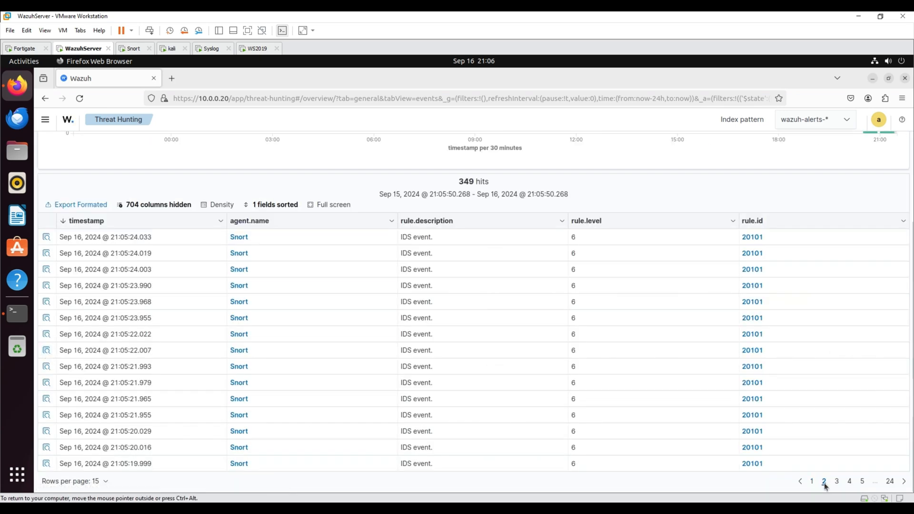
left_click(835, 480)
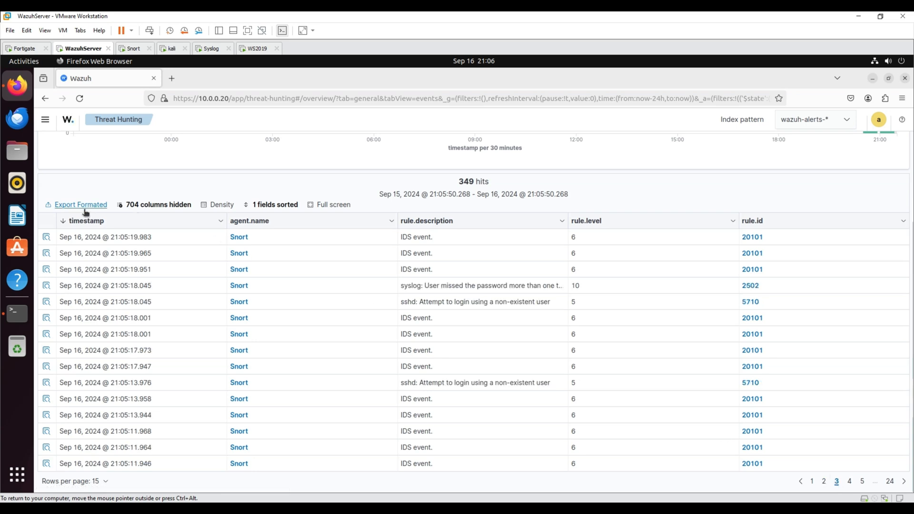
left_click(46, 268)
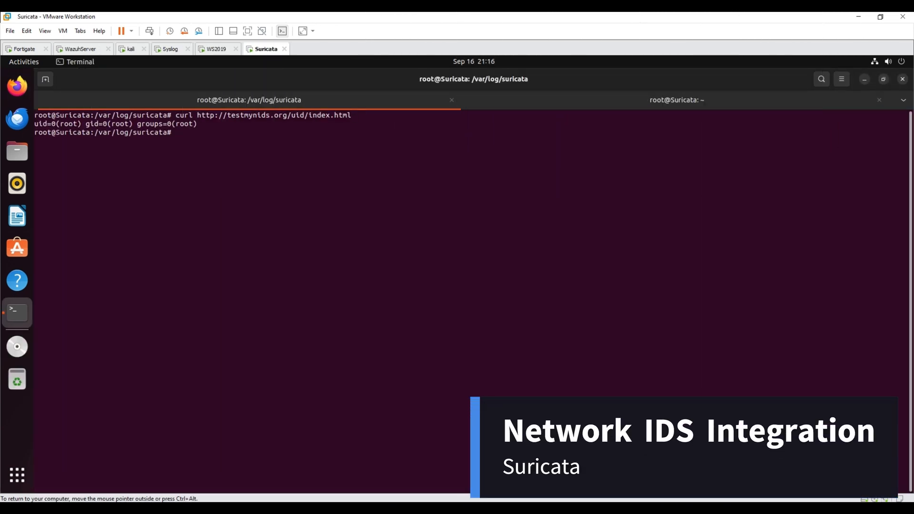
- Tail /var/log/suricata/fast.log to show the latest Suricata alerts
type("tail fast.log")
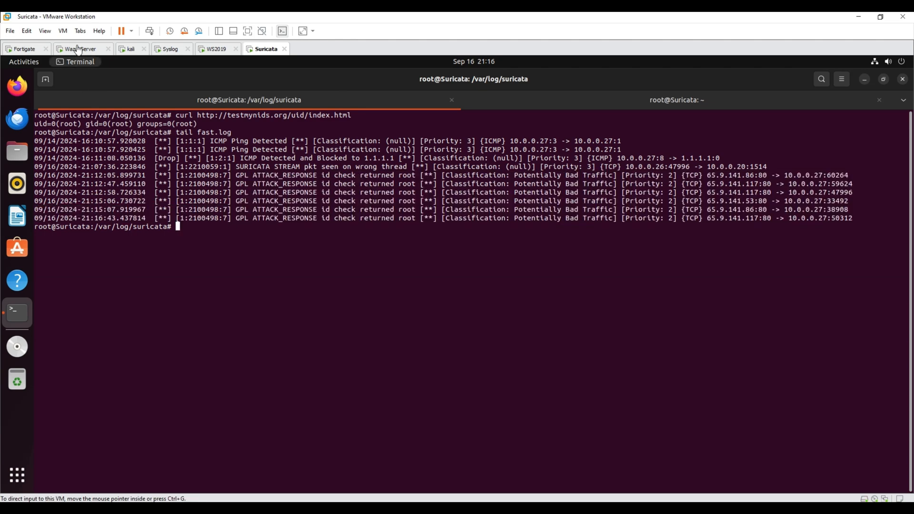
- Reload Wazuh's Suricata events and inspect the top GPL ATTACK_RESPONSE alert
left_click(81, 48)
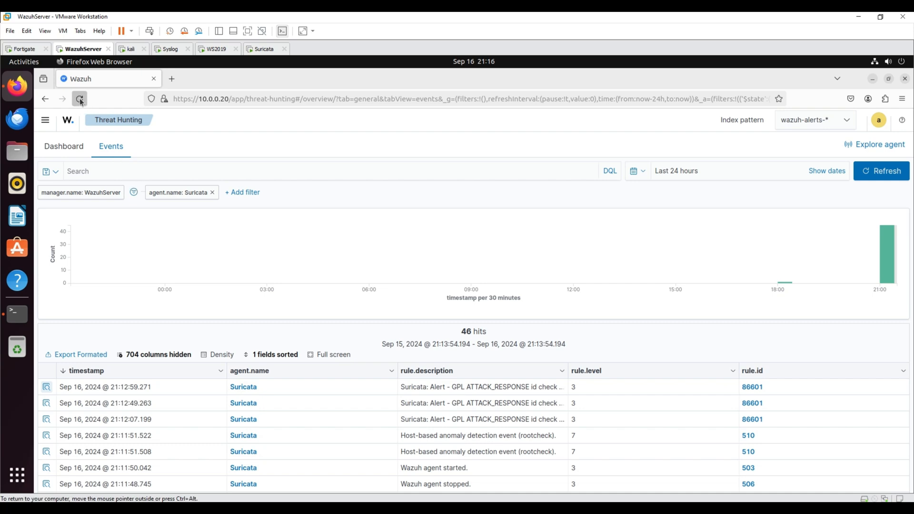
left_click(80, 98)
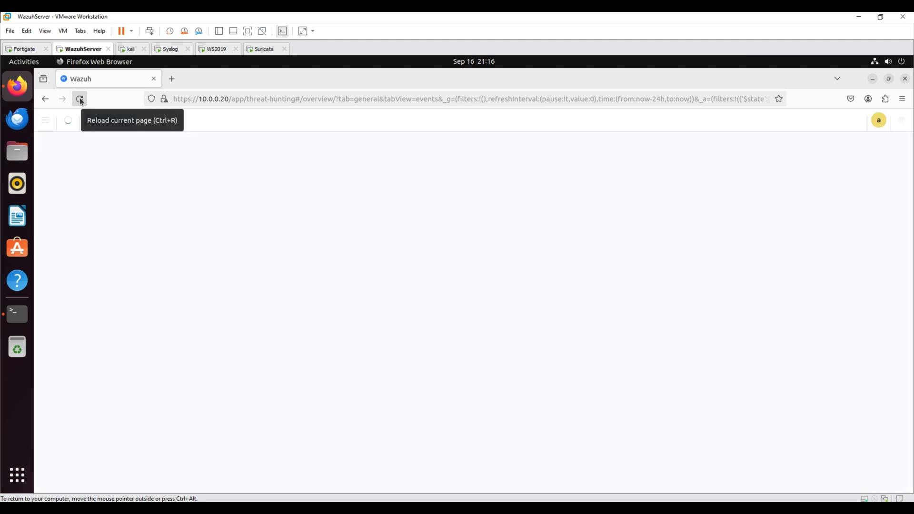
left_click(79, 98)
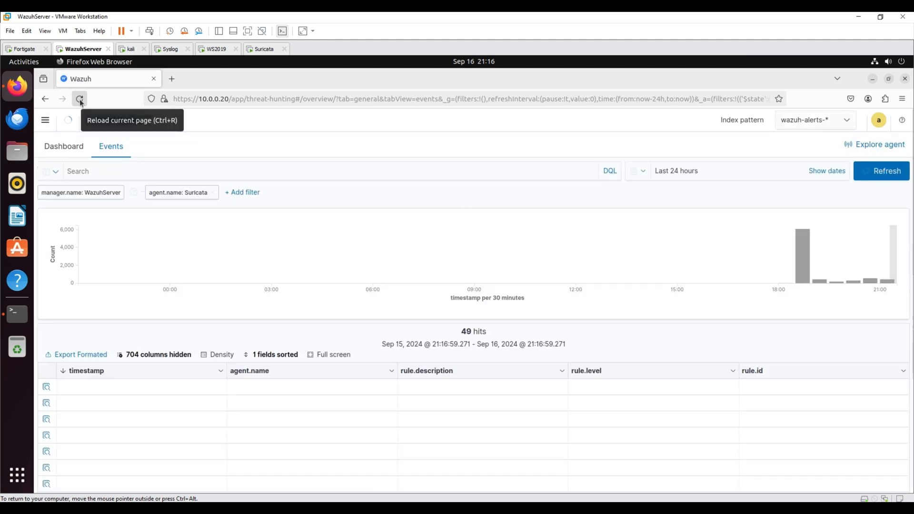
left_click(80, 99)
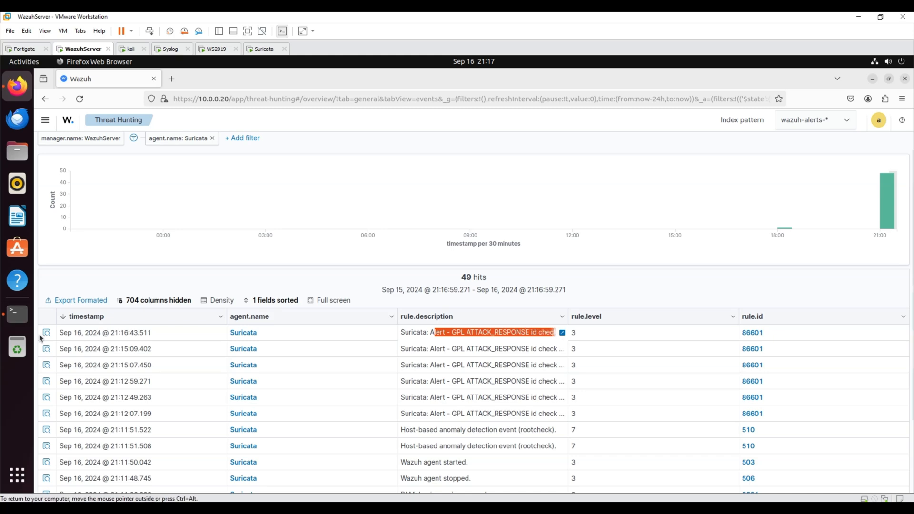
left_click(47, 332)
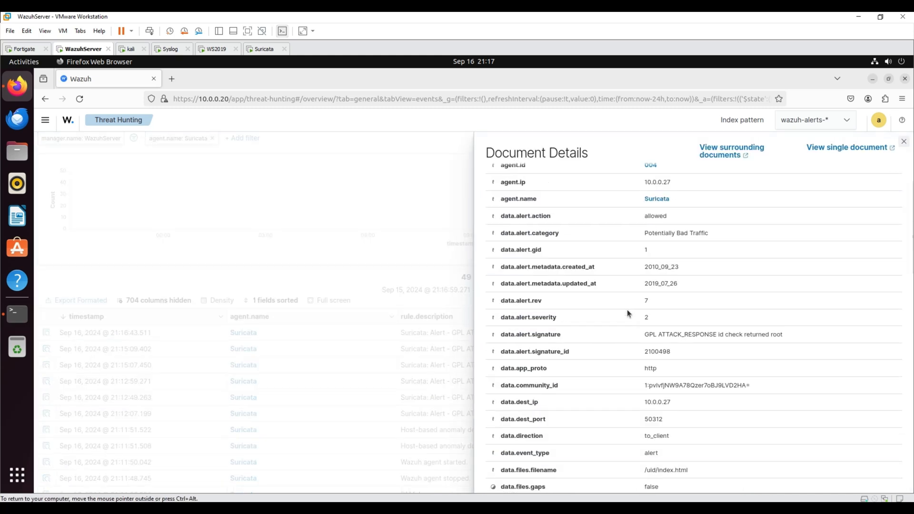
mouse_move(796, 200)
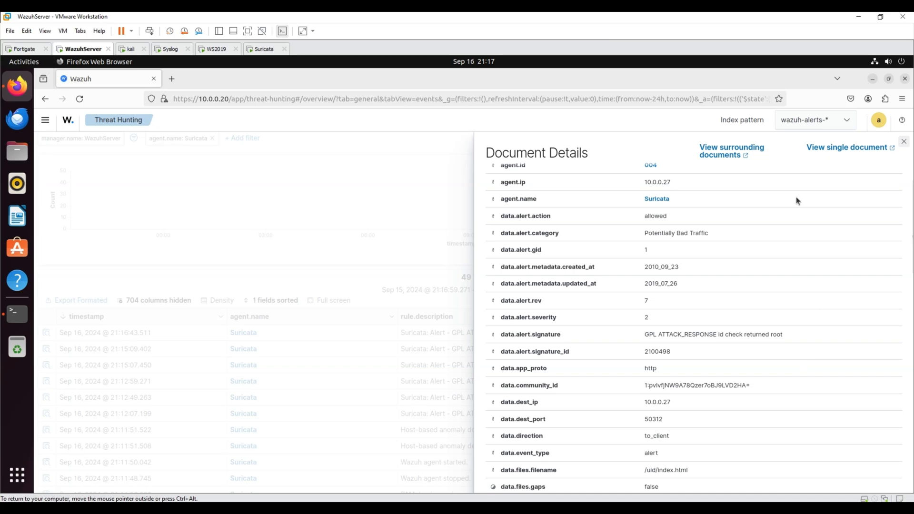